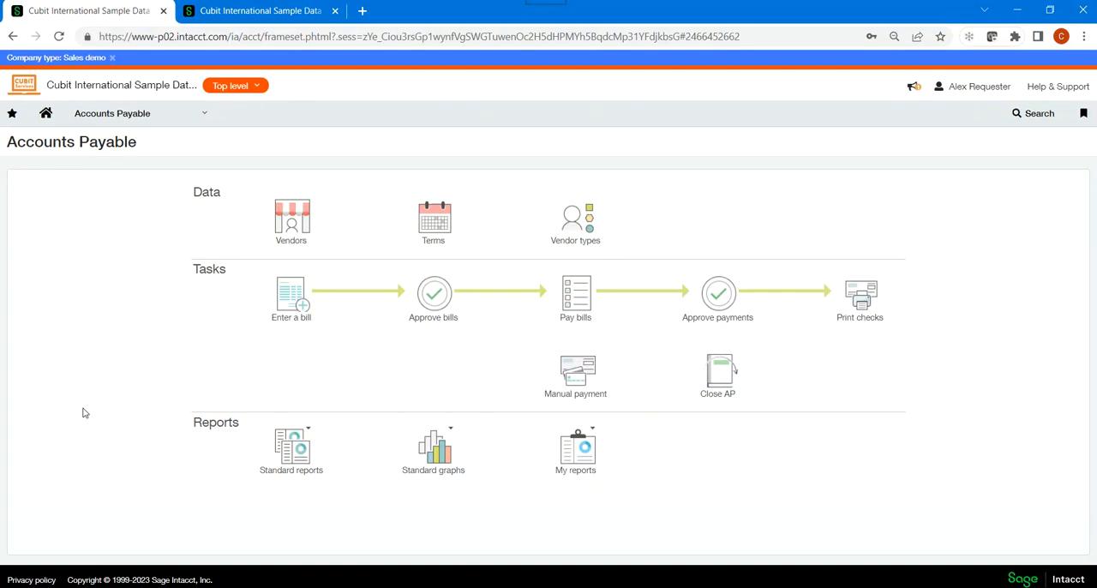
mouse_move(876, 225)
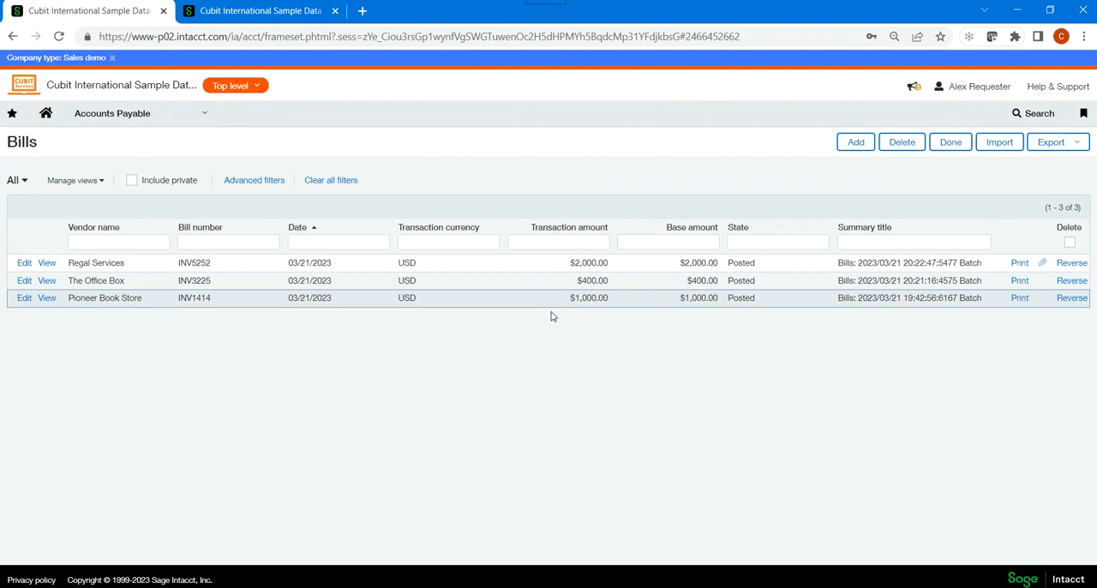
mouse_move(541, 391)
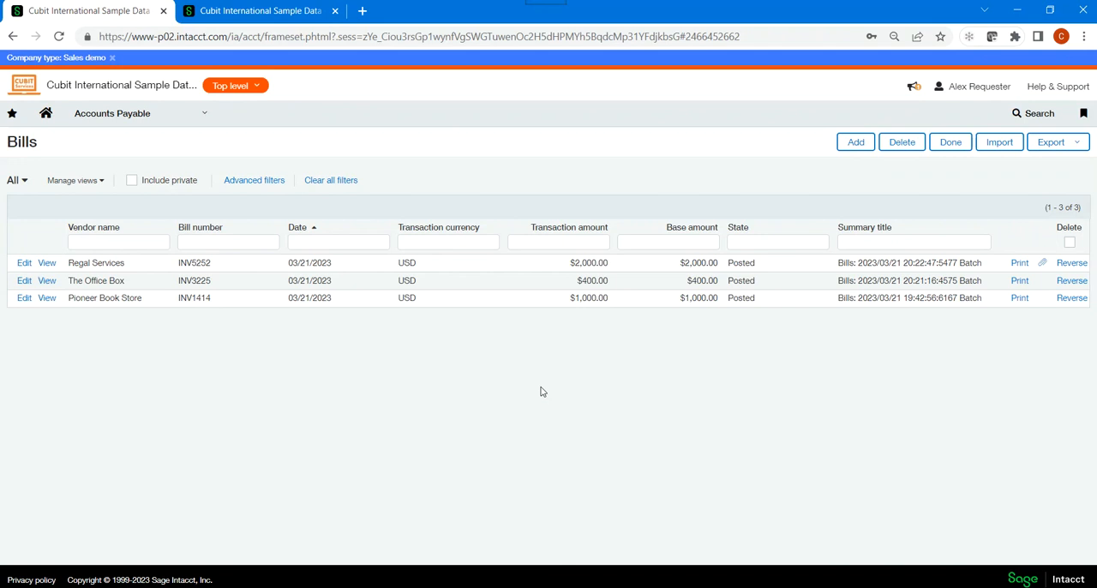
Step: Pay all three bills (Regal Services, Pioneer Book Store, The Office Box) by check, totalling 3,400.00
left_click(112, 114)
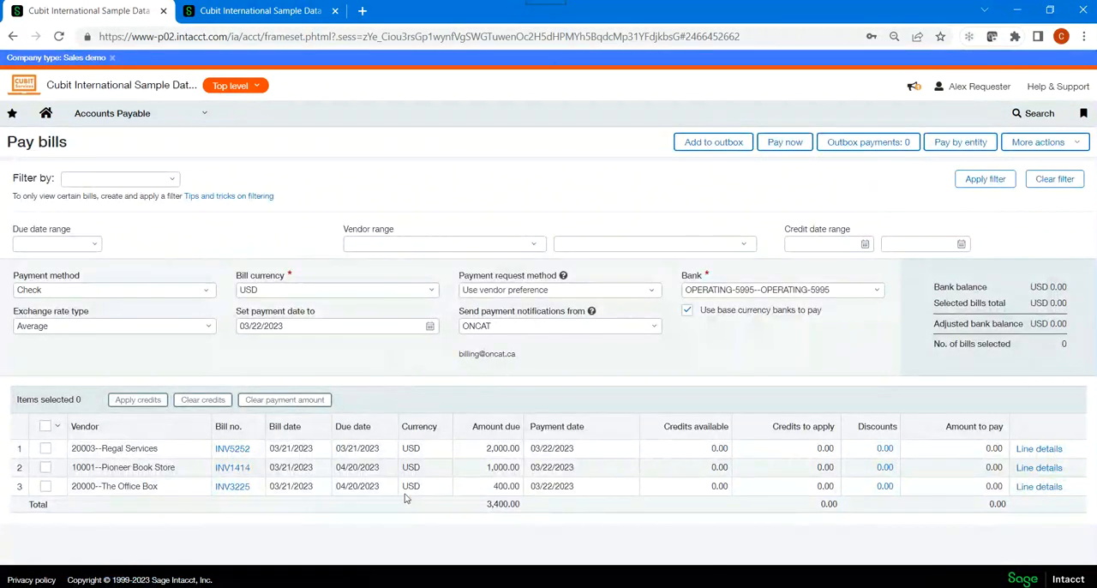
mouse_move(326, 553)
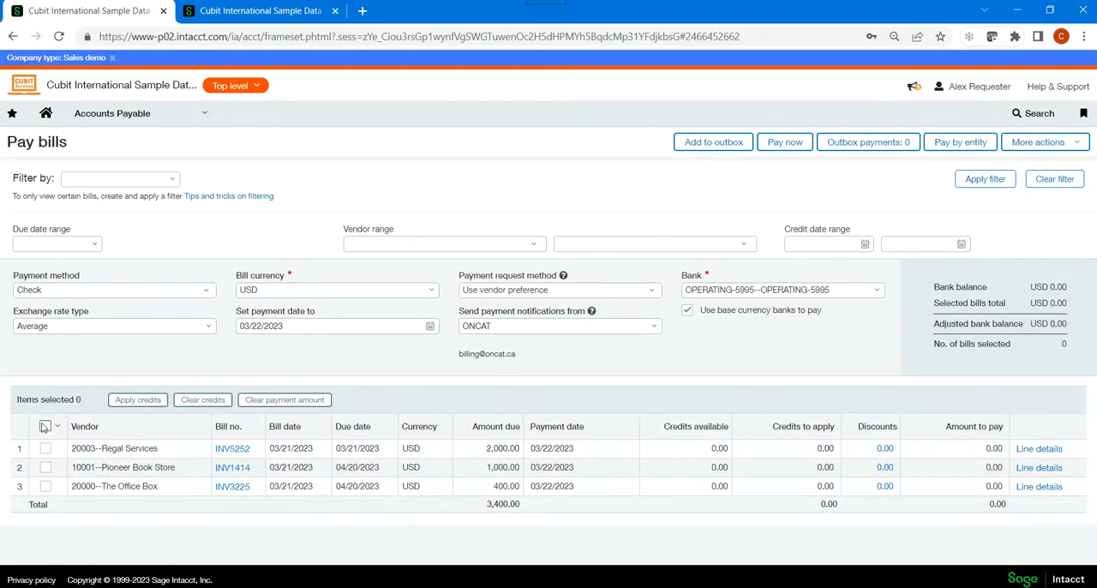
left_click(46, 427)
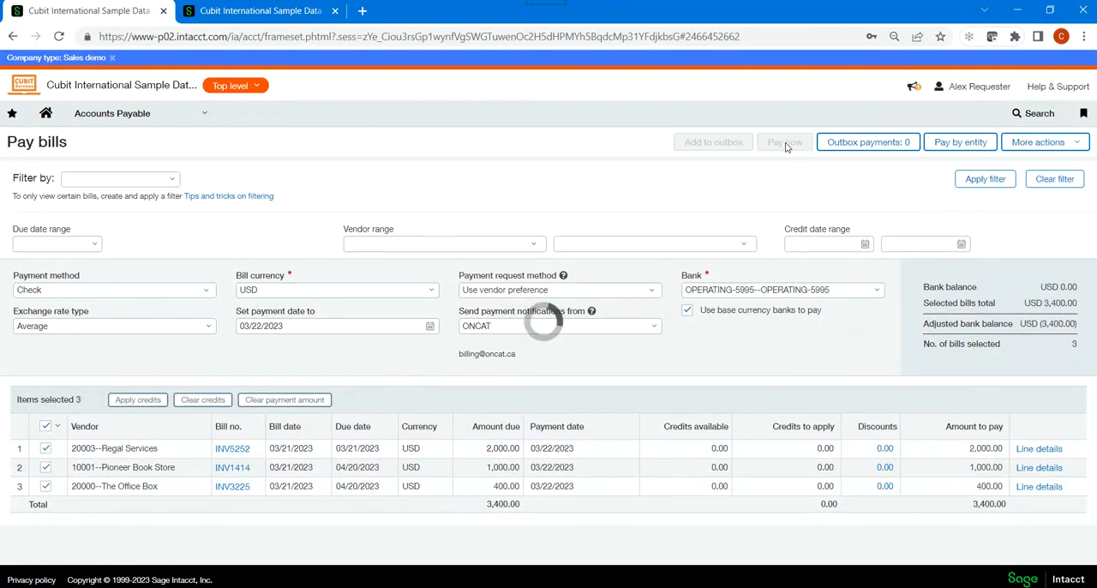
left_click(784, 142)
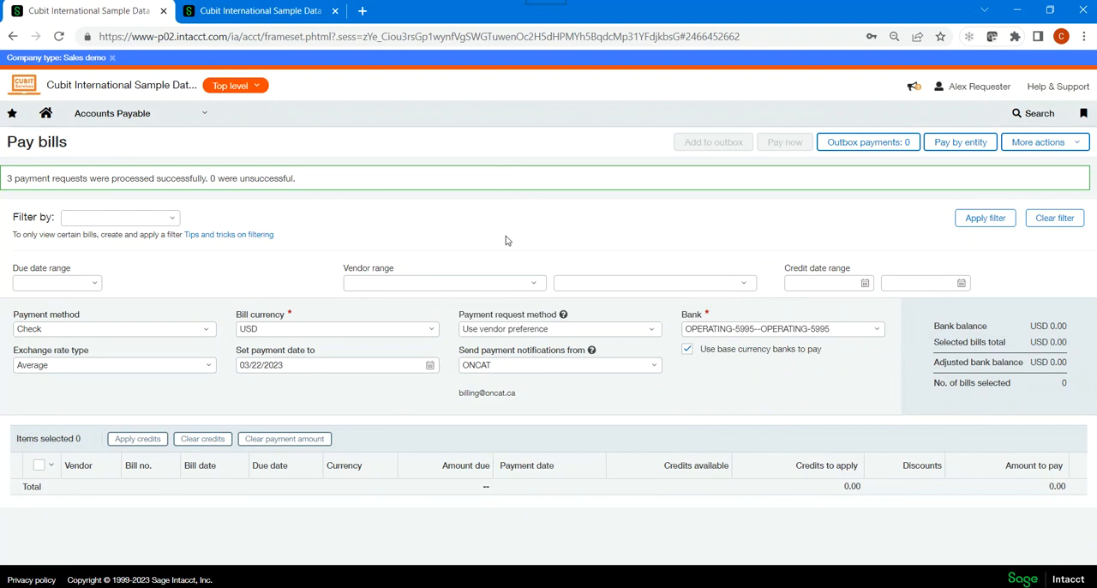
Step: Leave Pay bills for the Accounts Payable payment requests list of the three check requests
left_click(112, 112)
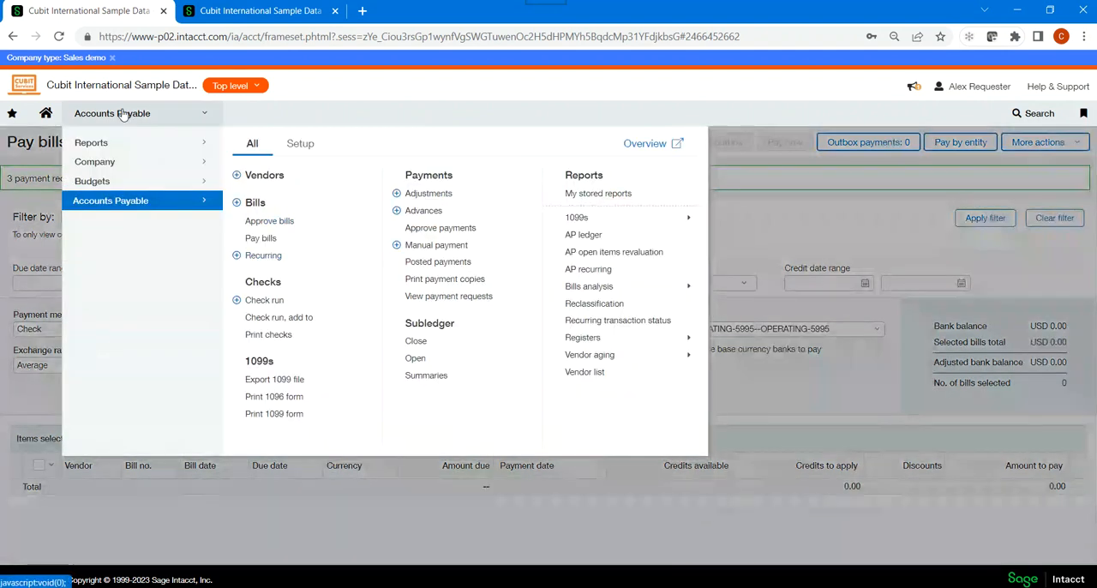
left_click(448, 296)
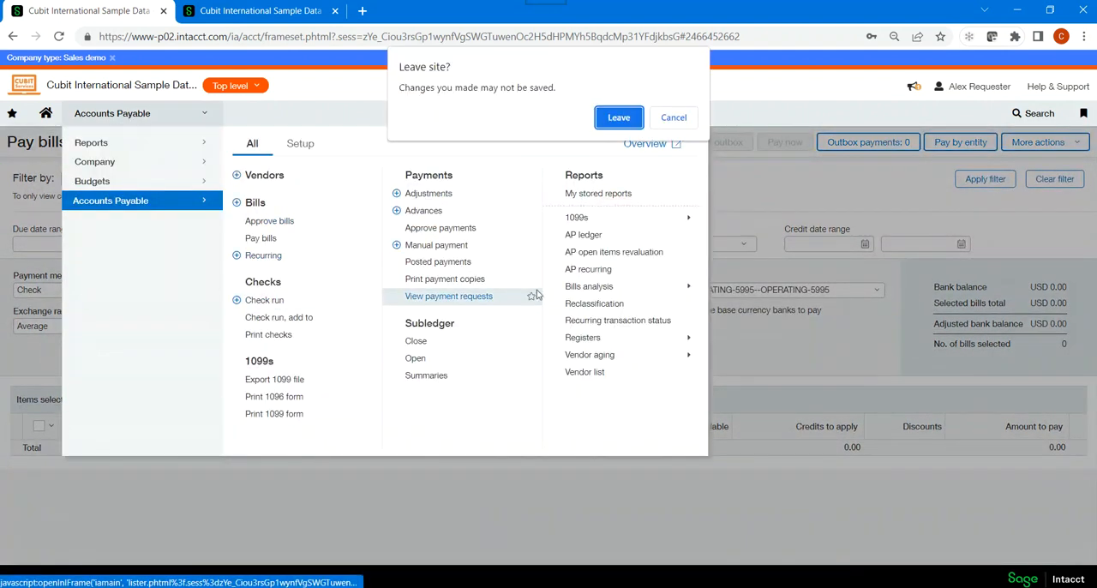
left_click(618, 118)
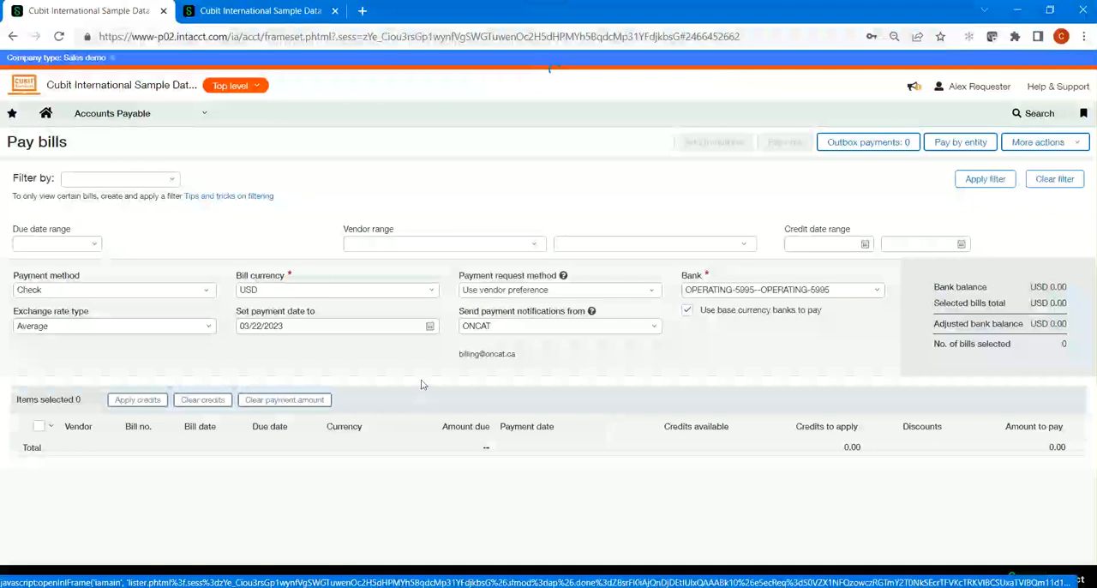
left_click(783, 142)
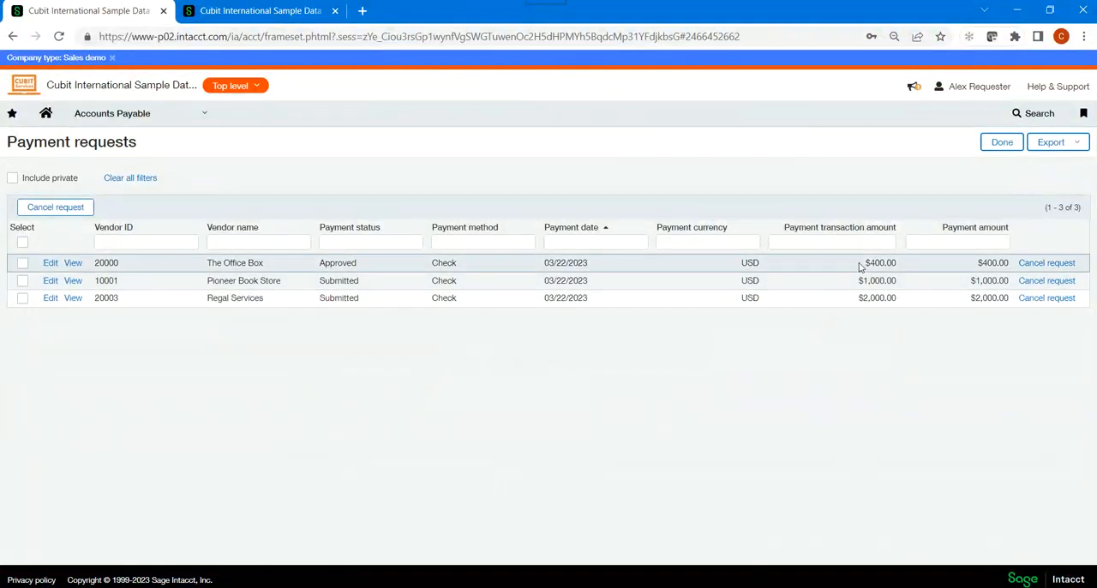
mouse_move(721, 282)
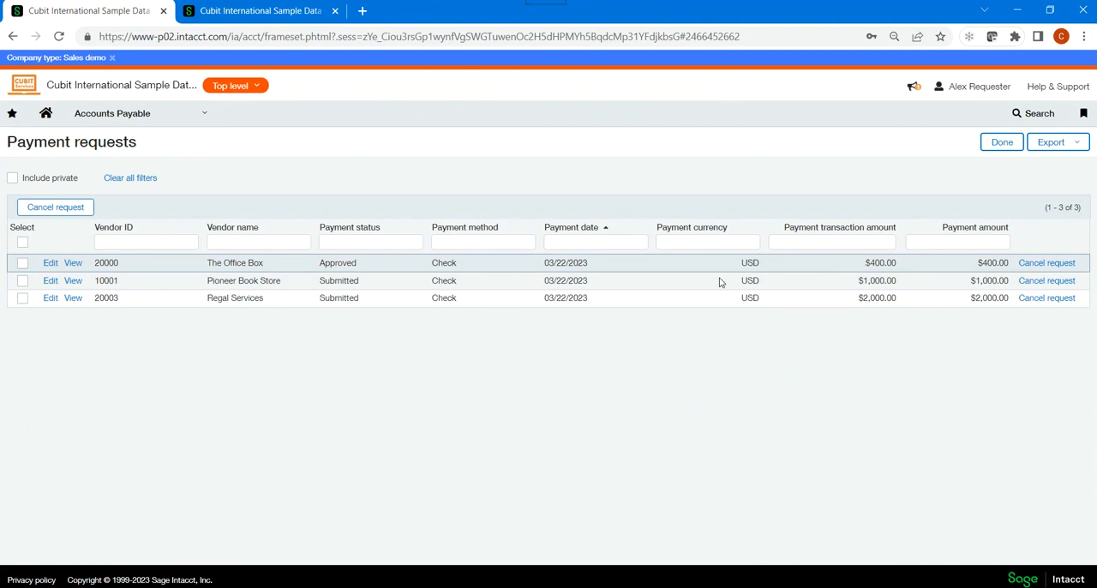
mouse_move(371, 270)
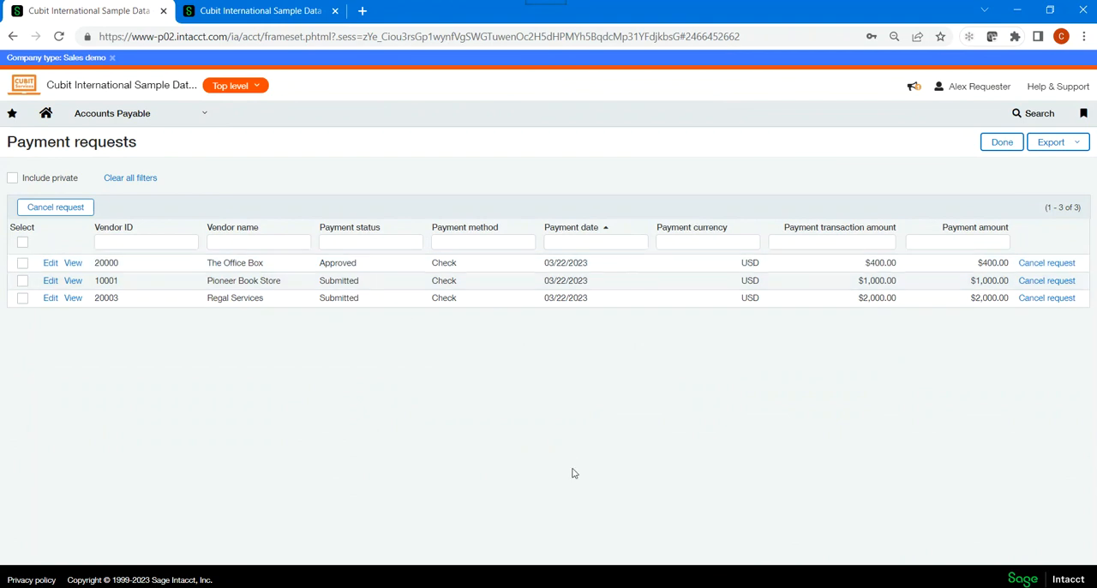
mouse_move(504, 416)
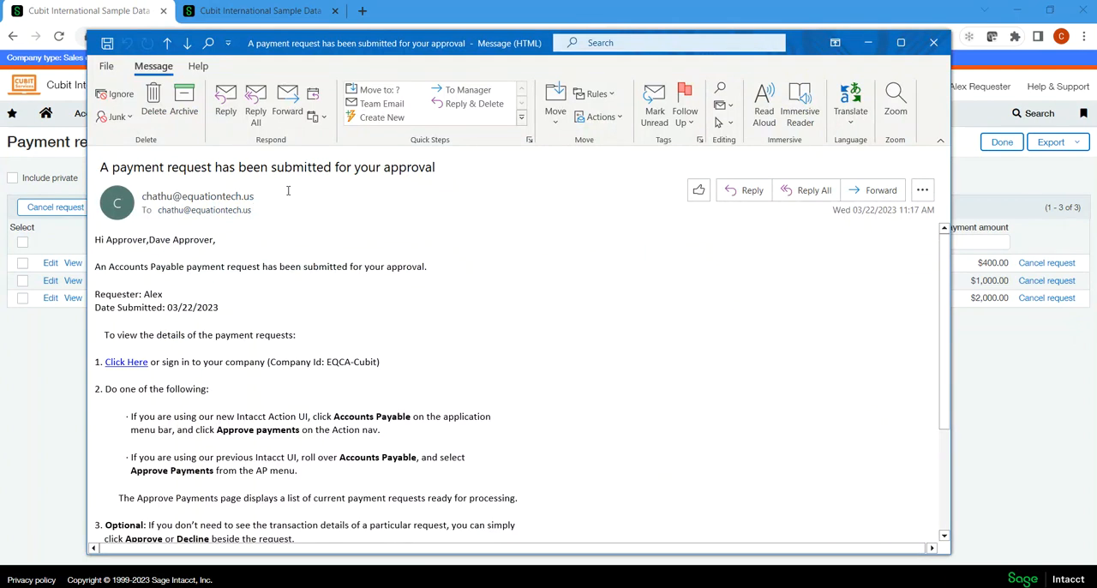
mouse_move(168, 318)
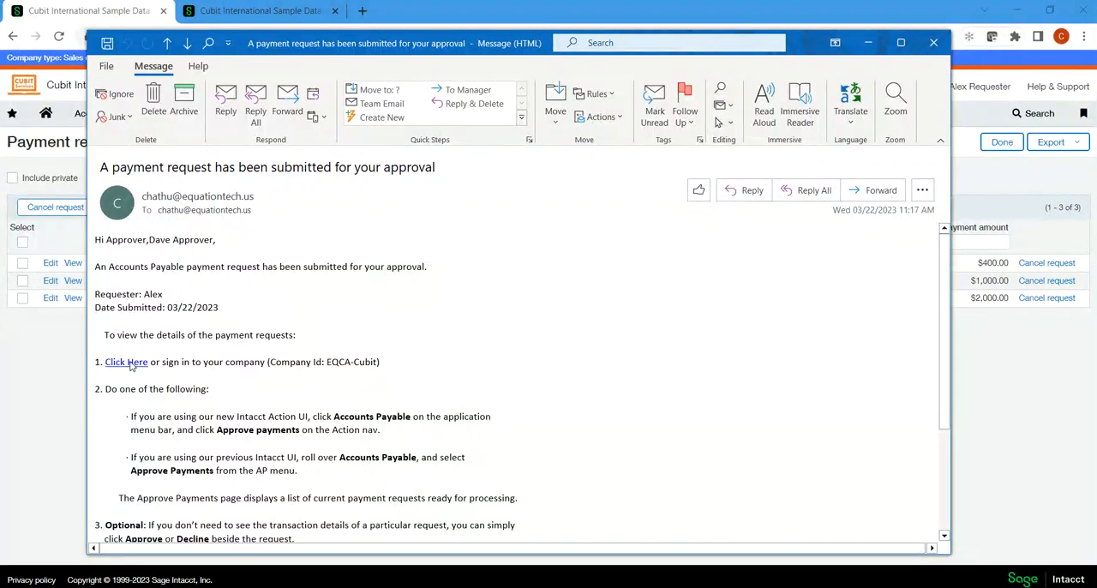
Step: From the approval email, open Approve payments for Pioneer Book Store (1,000.00) and Regal Services (2,000.00)
left_click(125, 362)
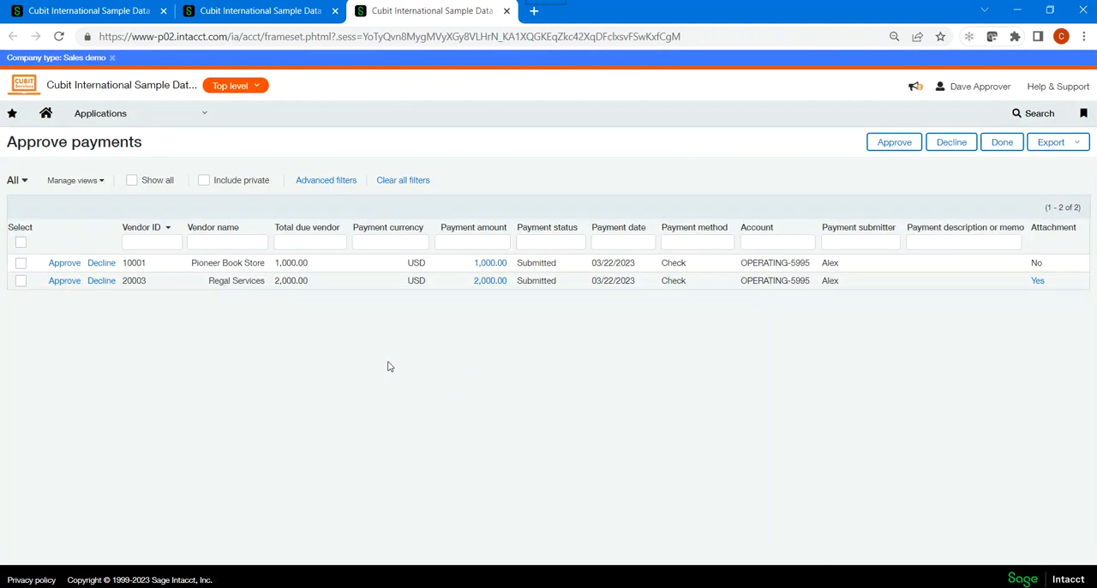
mouse_move(156, 148)
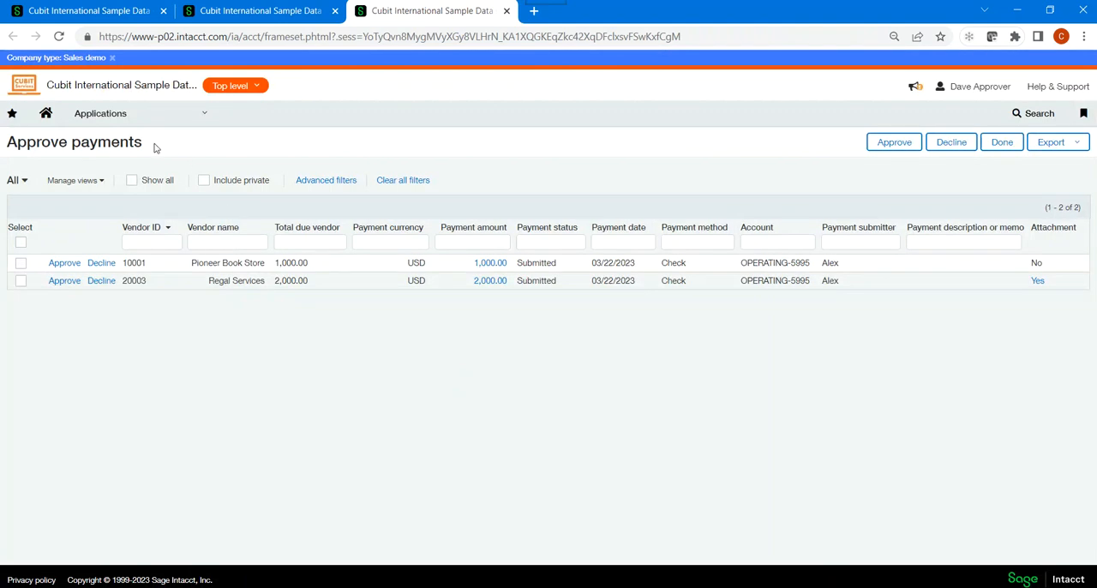
mouse_move(456, 446)
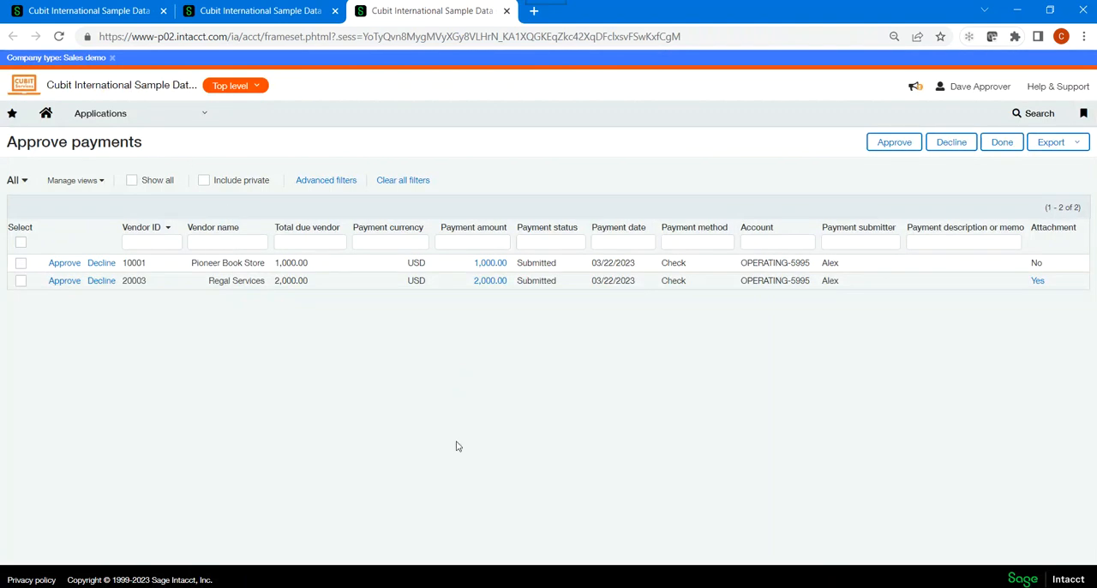
mouse_move(397, 386)
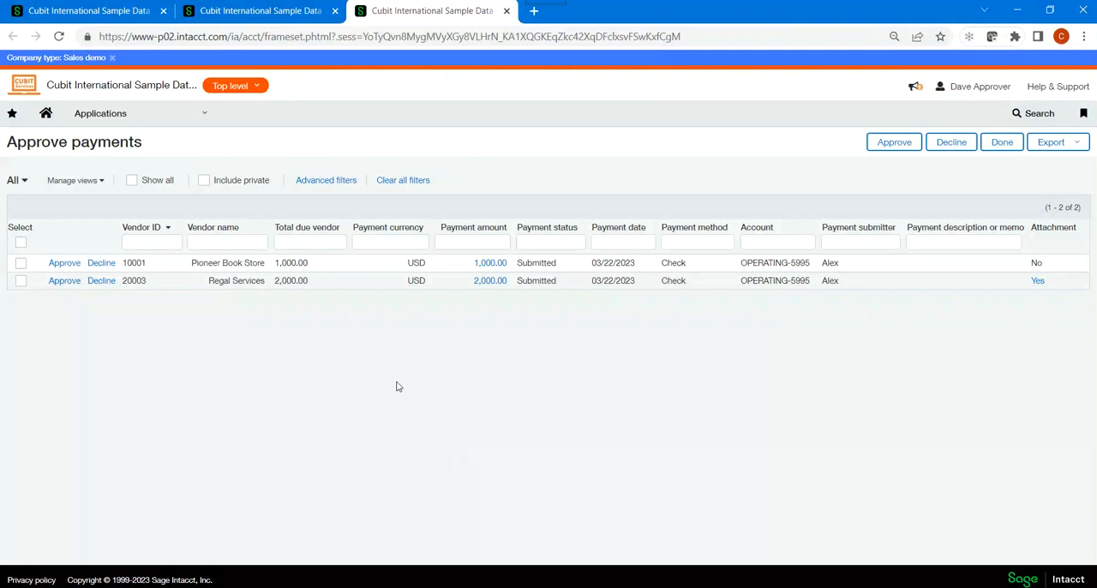
mouse_move(212, 341)
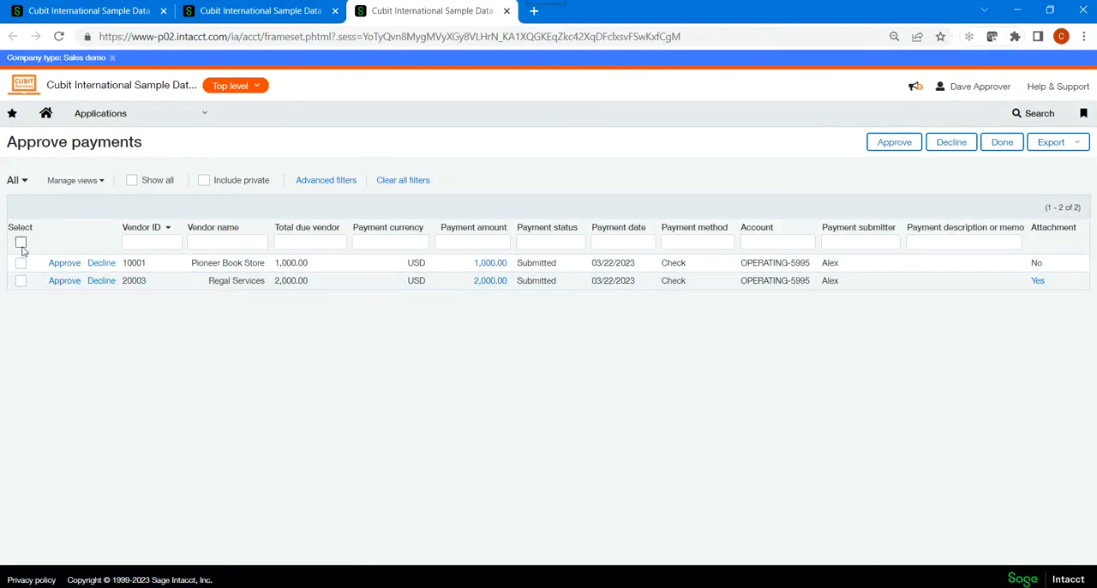
left_click(21, 242)
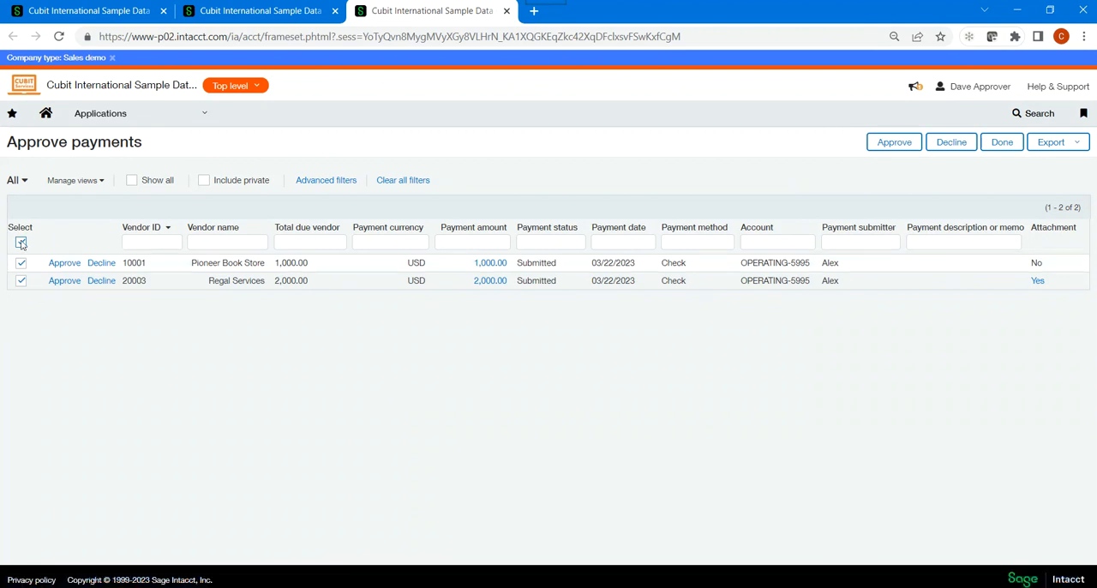
left_click(21, 243)
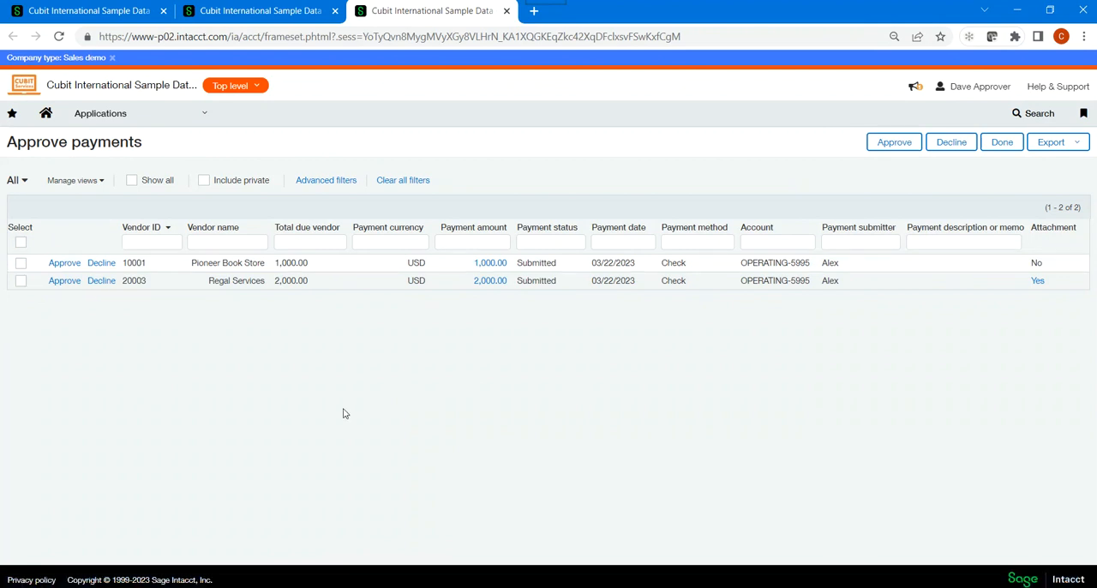
mouse_move(470, 348)
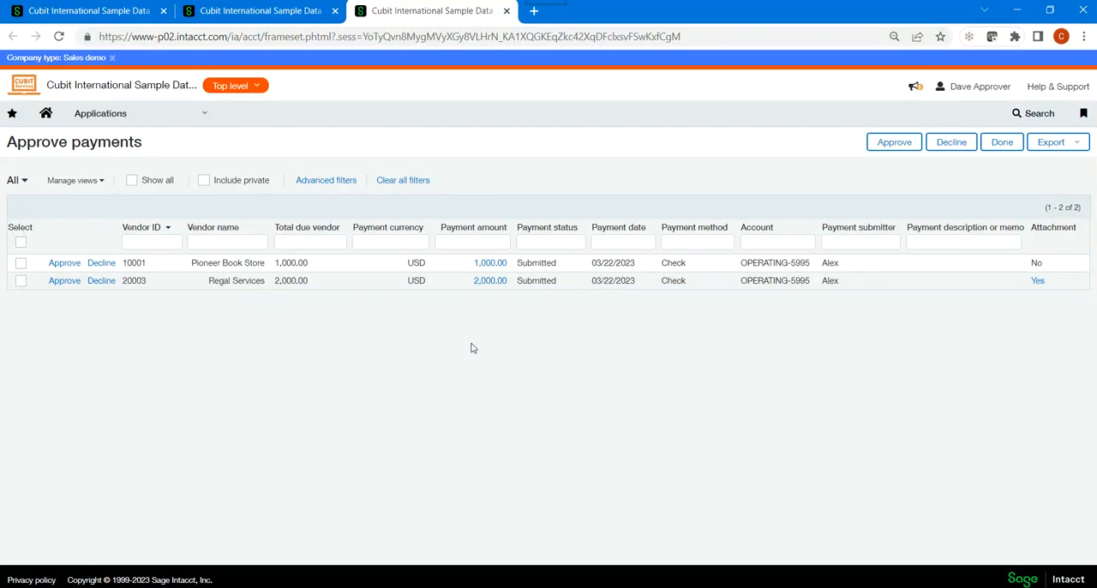
mouse_move(550, 388)
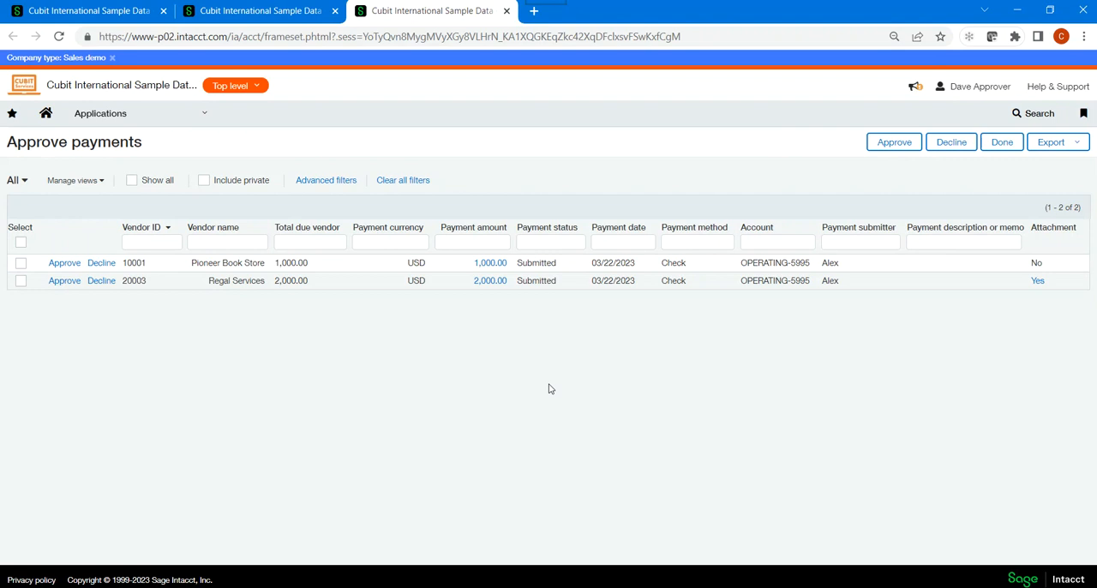
mouse_move(1033, 333)
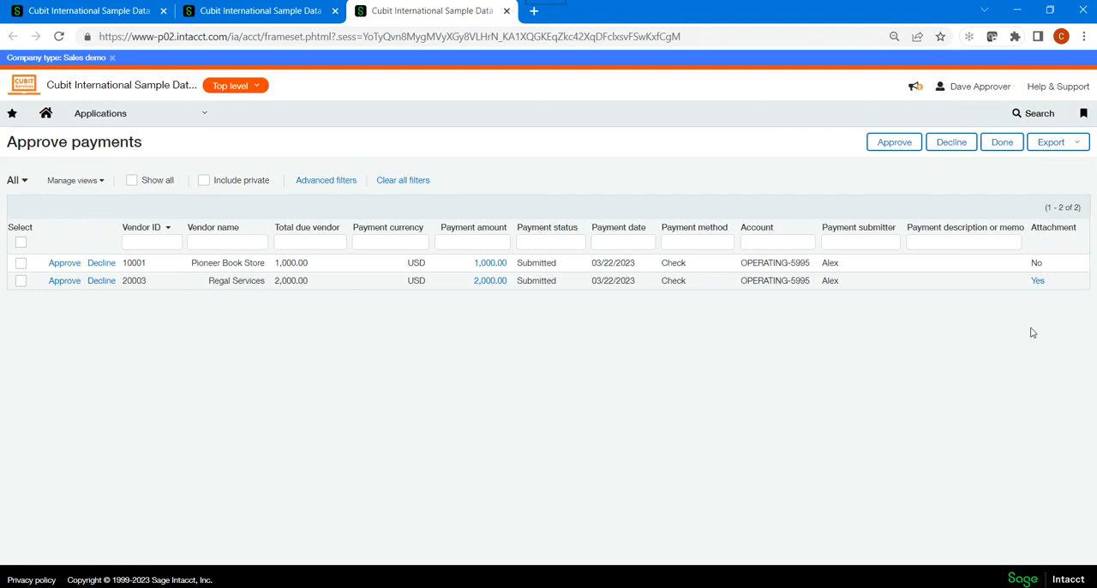
mouse_move(1040, 300)
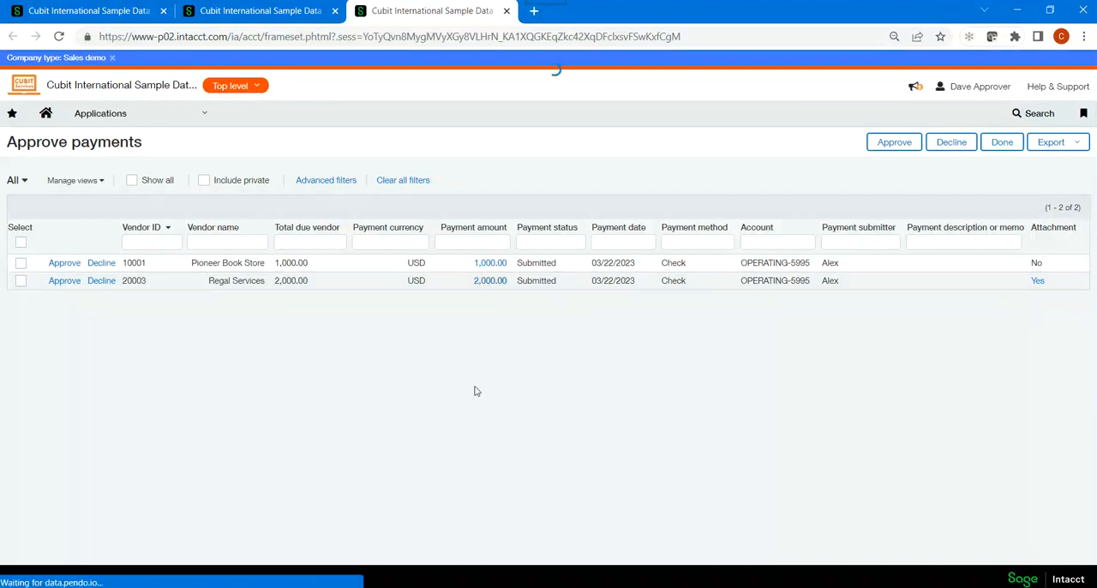
left_click(491, 280)
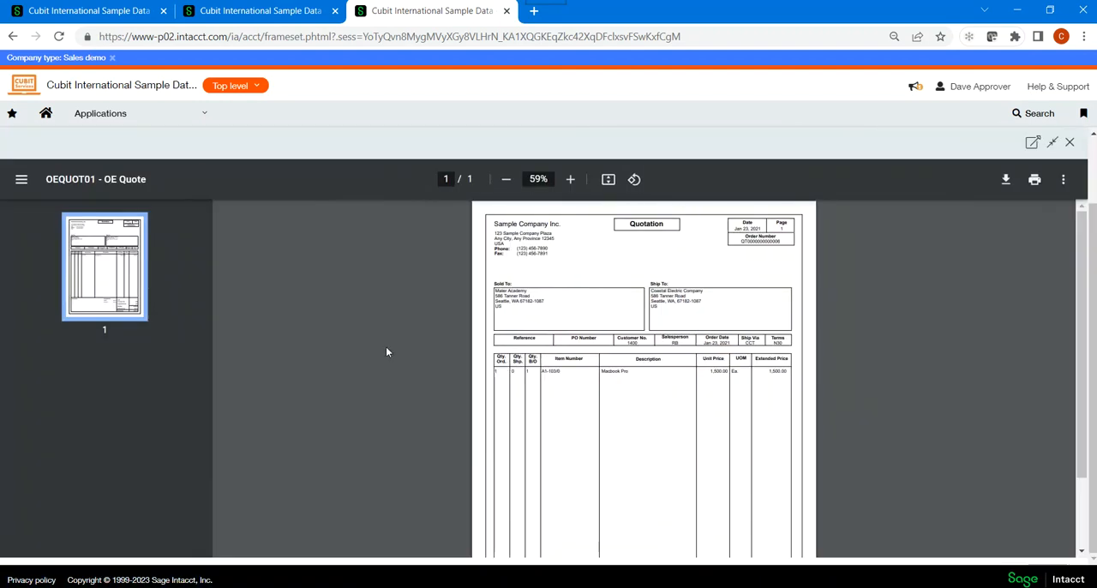
mouse_move(1070, 144)
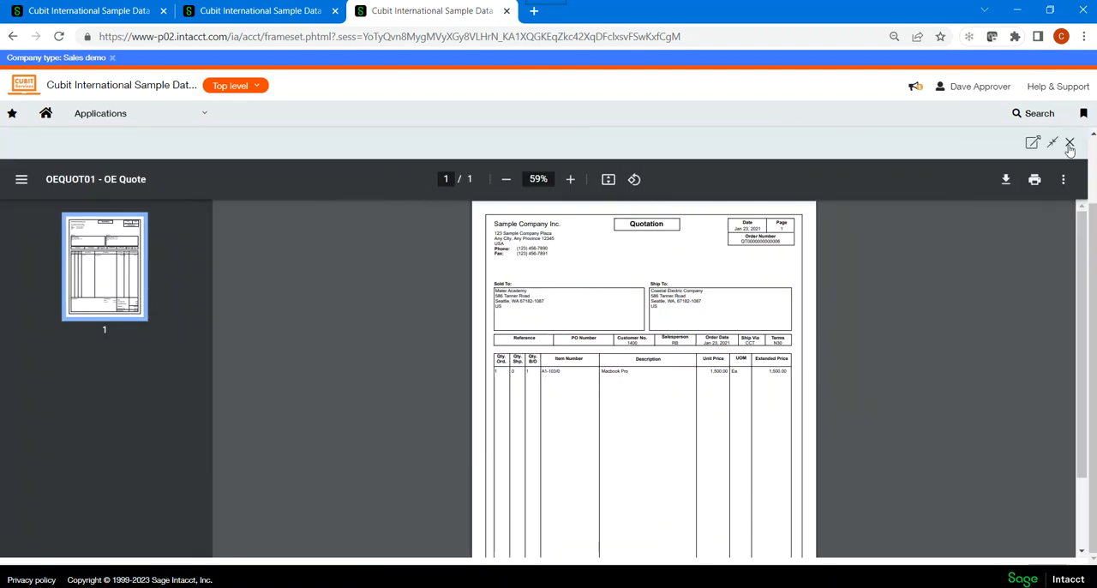
left_click(1070, 143)
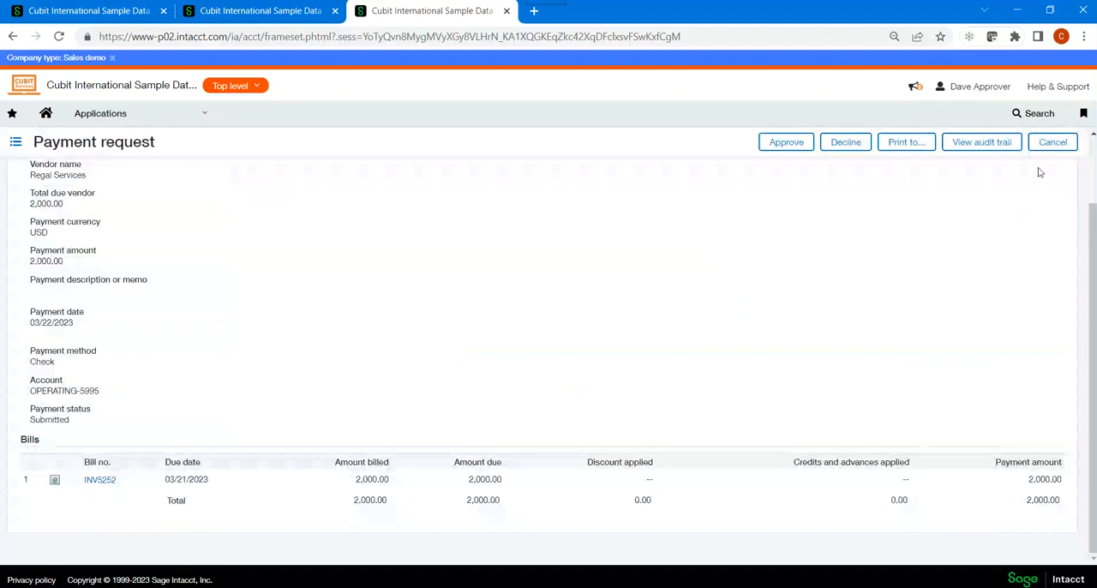
left_click(1052, 142)
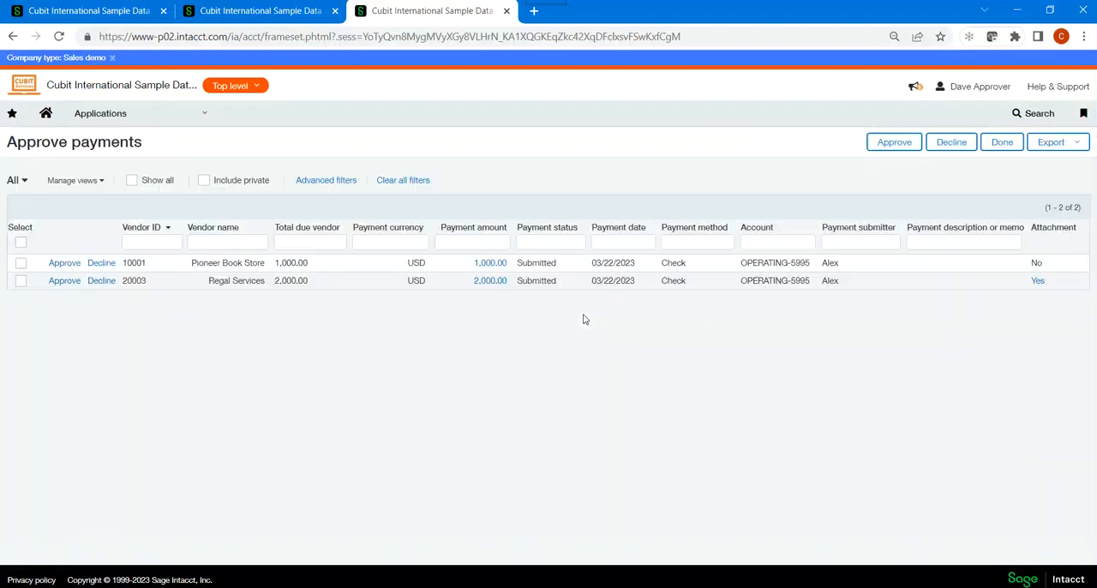
Step: Approve both submitted payments, then return to the requester's session
left_click(21, 242)
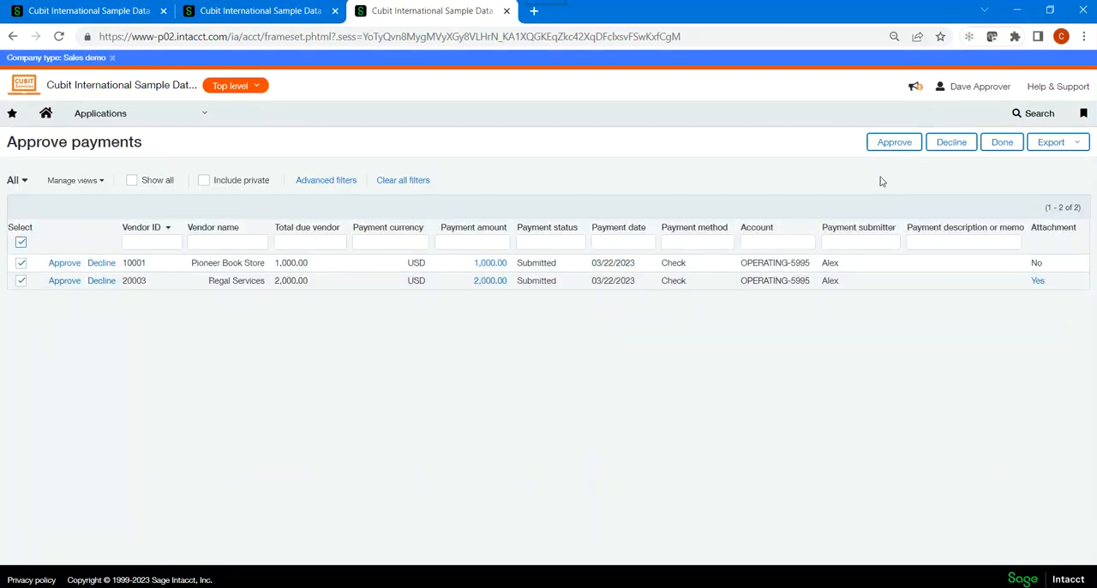
left_click(893, 141)
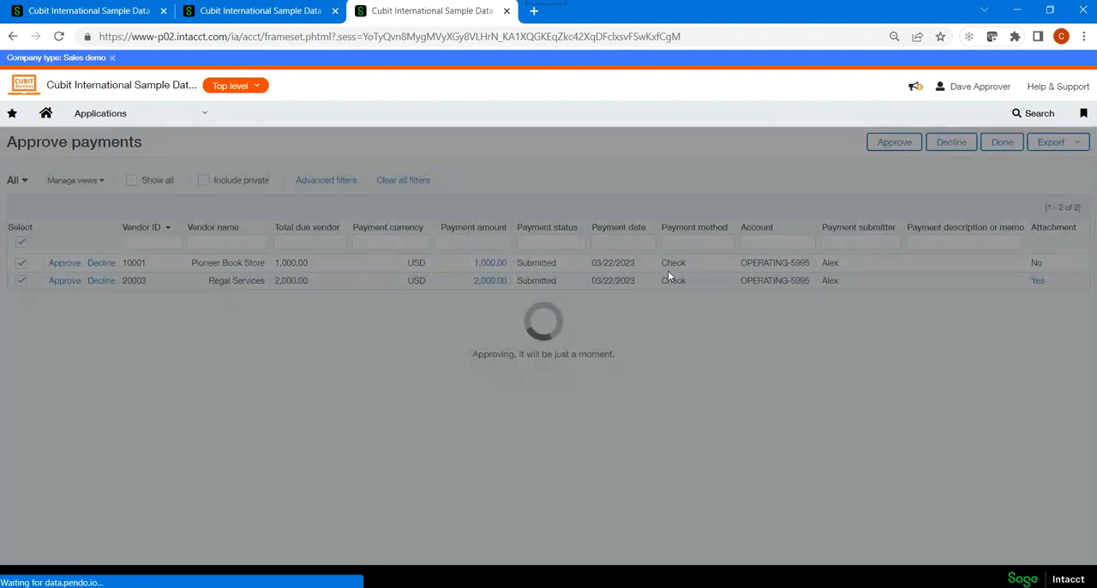
left_click(894, 141)
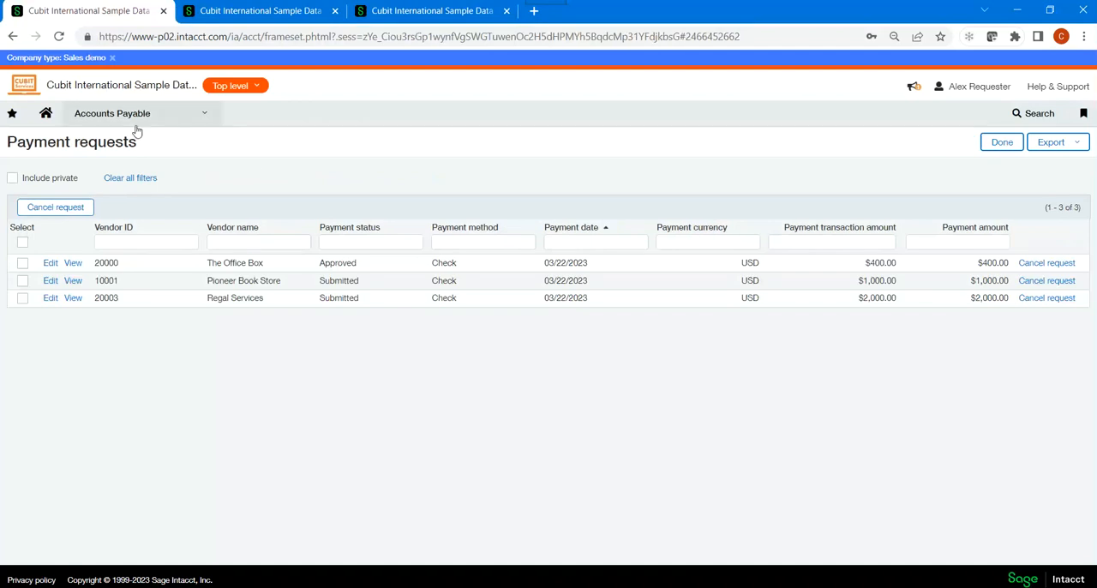
Step: Refresh the payment requests list so Pioneer Book Store and Regal Services show Approved
left_click(112, 112)
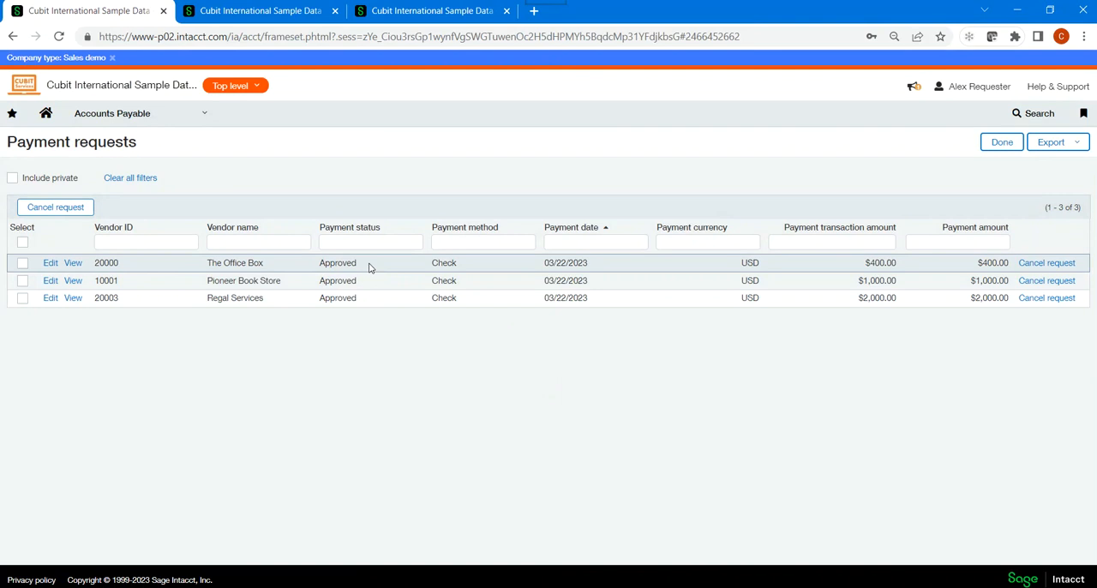
mouse_move(459, 421)
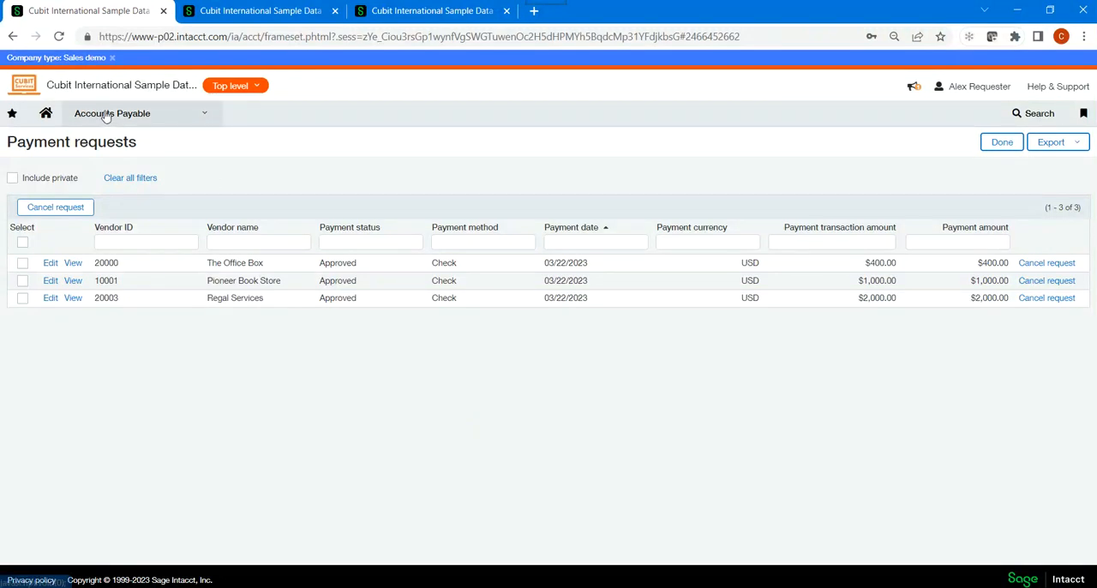
Step: Print checks for all three approved vendor payments from Accounts Payable > Print checks
left_click(112, 113)
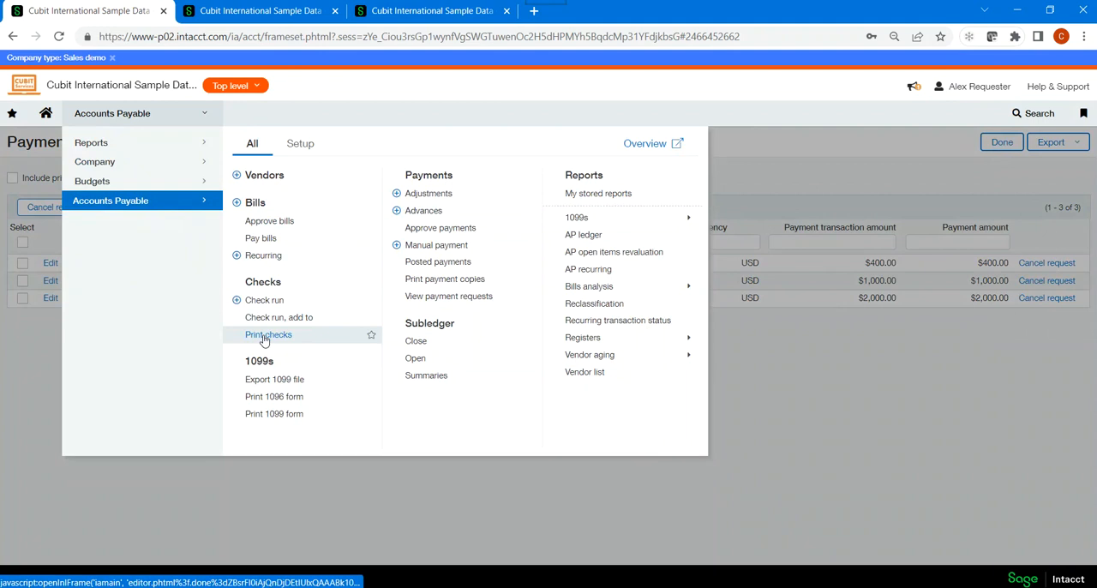
left_click(267, 335)
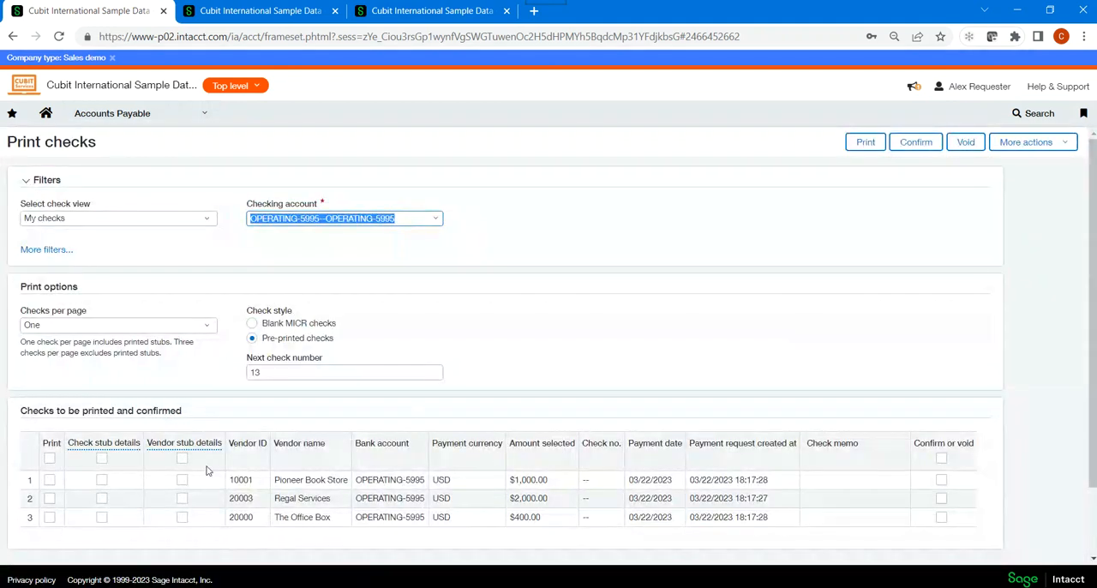
left_click(48, 457)
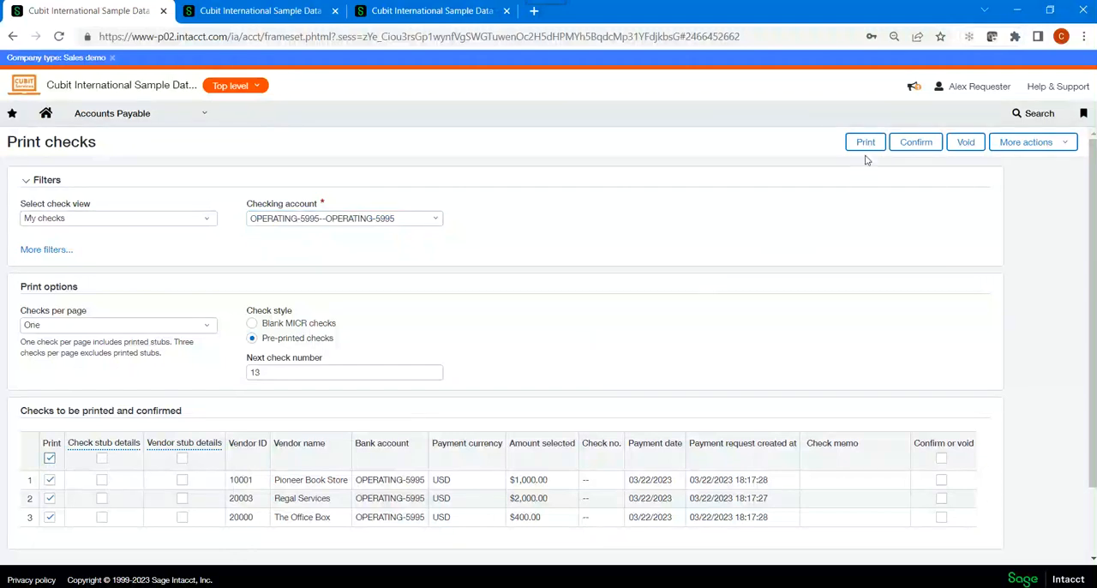
left_click(865, 141)
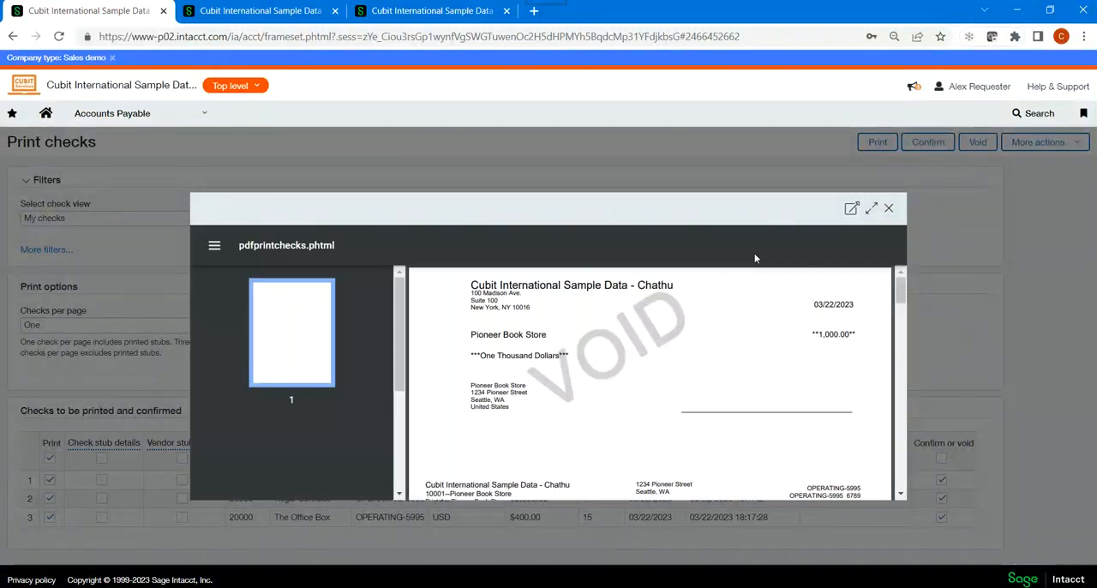
Step: Review the full-size three-page check preview, then close it
left_click(871, 207)
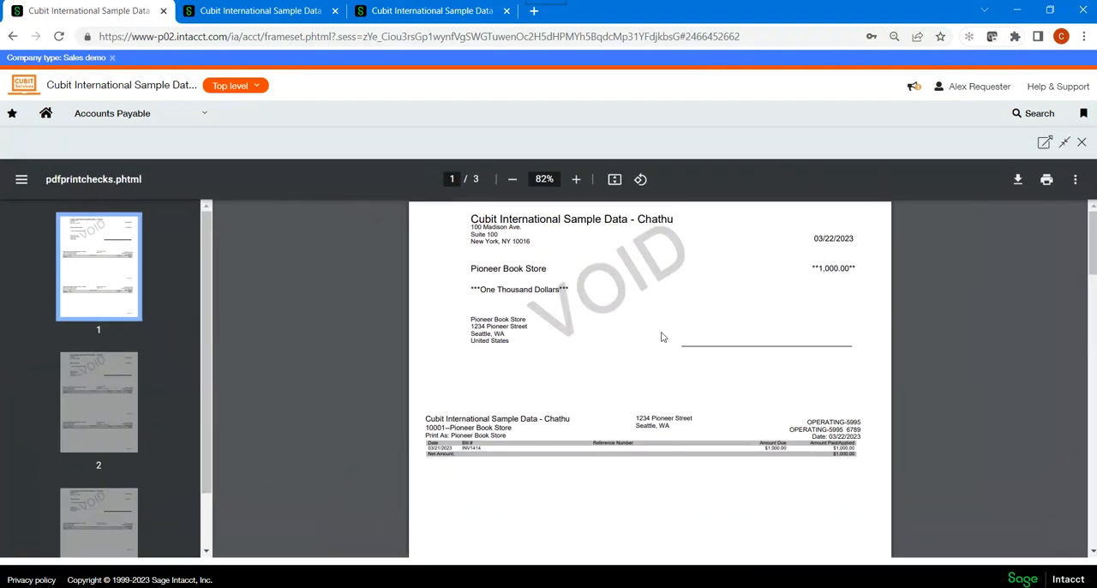
mouse_move(705, 378)
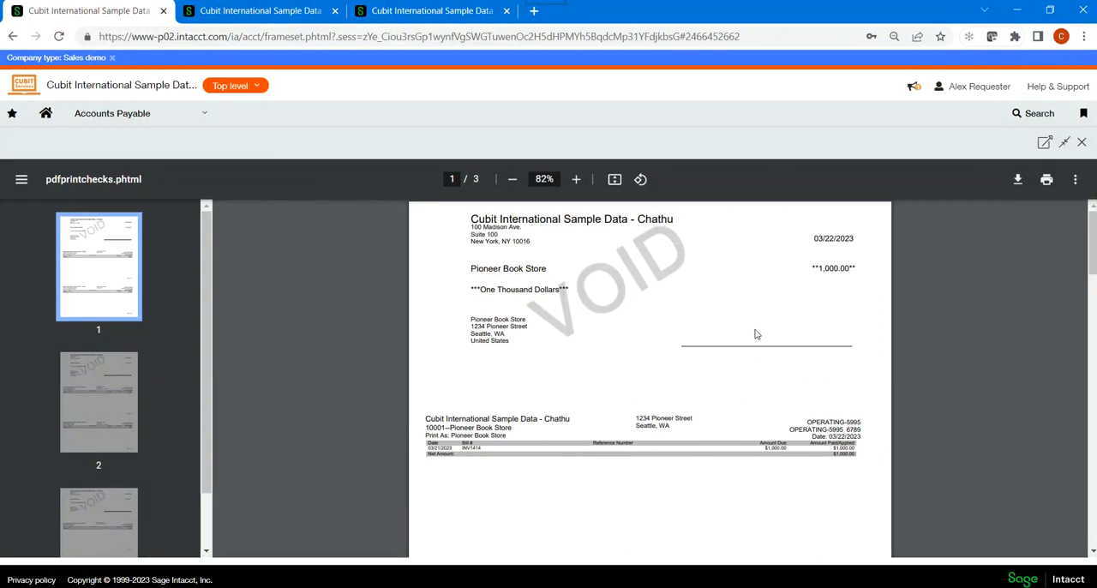
mouse_move(722, 344)
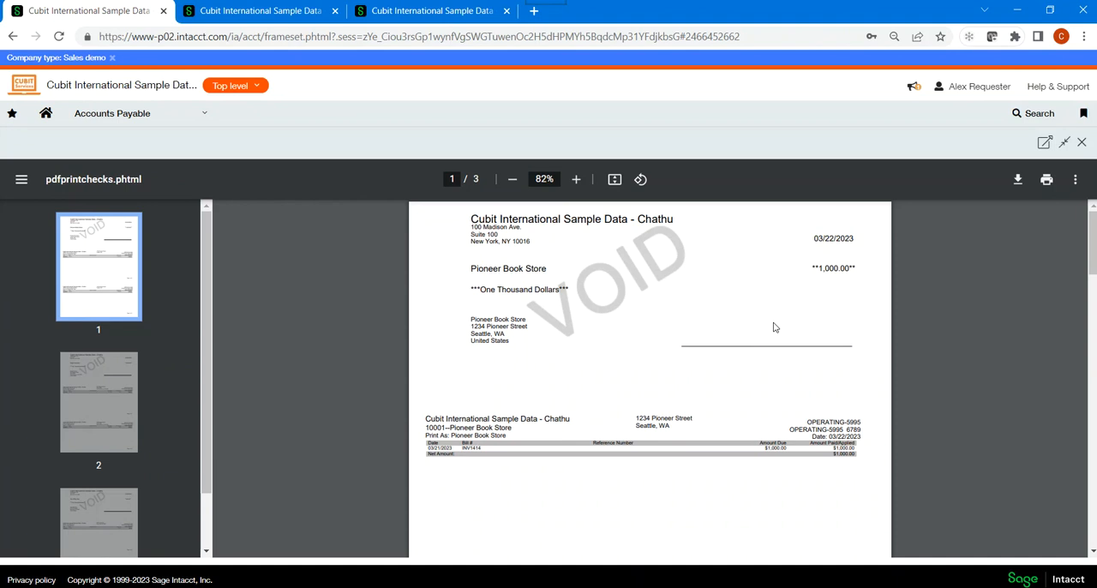
mouse_move(604, 383)
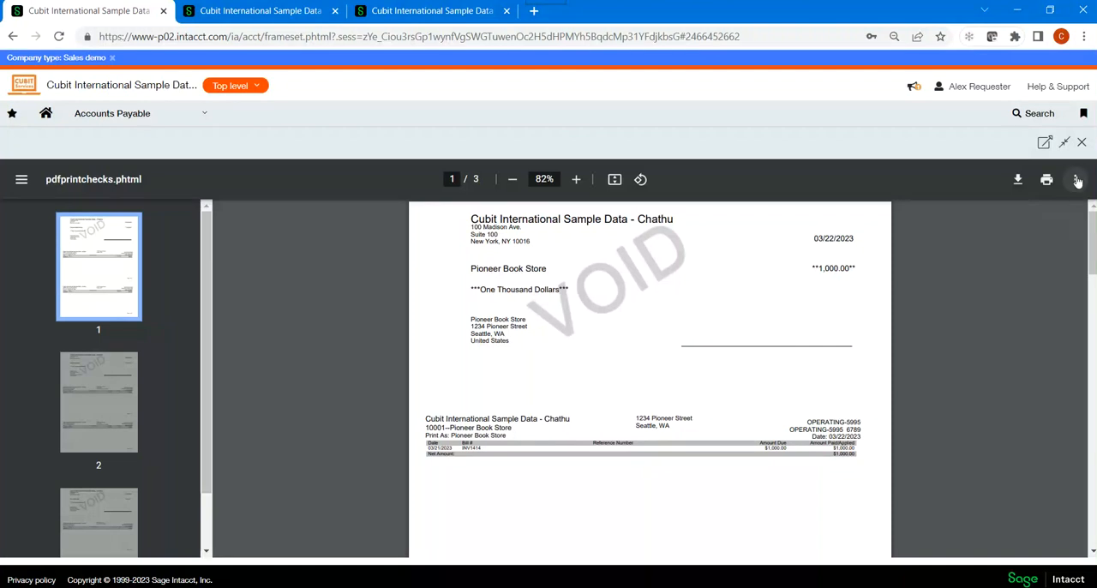
left_click(1082, 142)
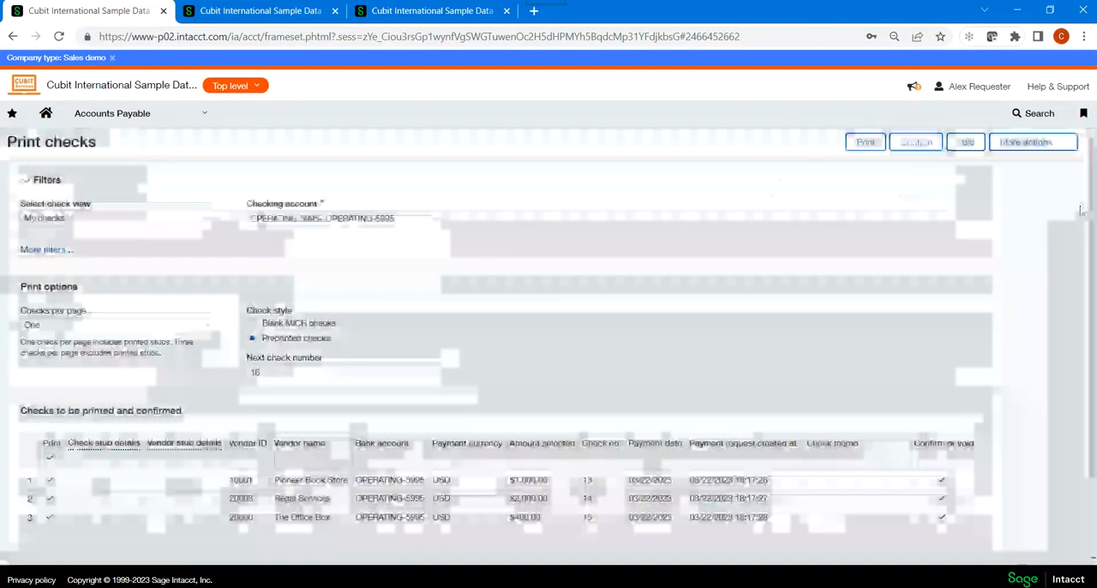